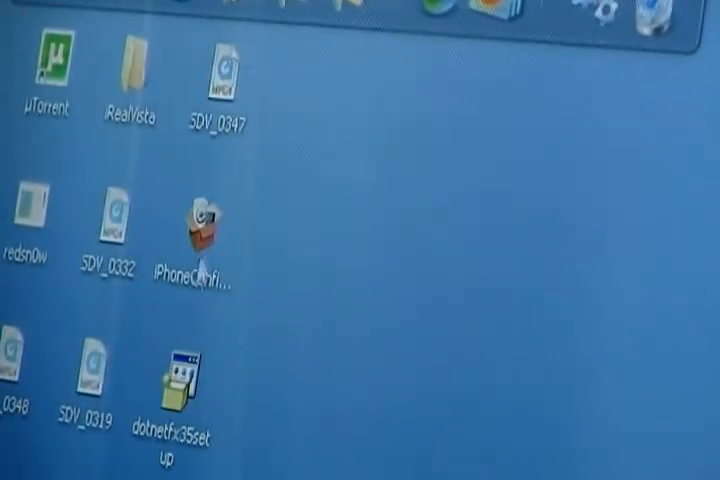
pyautogui.moveTo(280, 265)
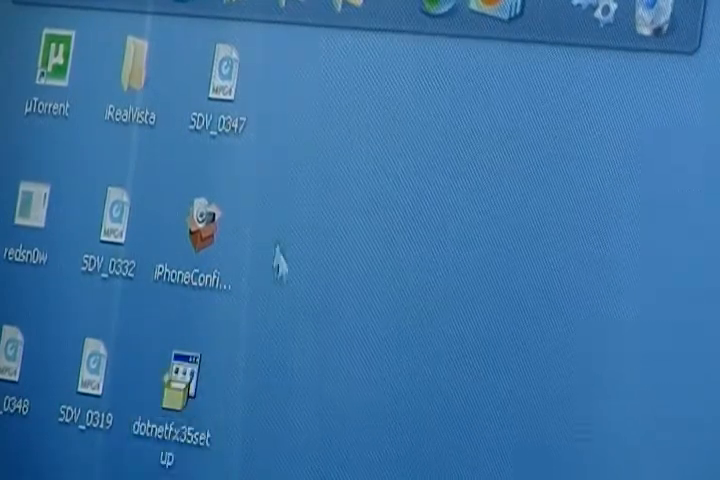
# - Launch the iPhoneConfigUtilitySetup installer from the Windows desktop
pyautogui.click(195, 225)
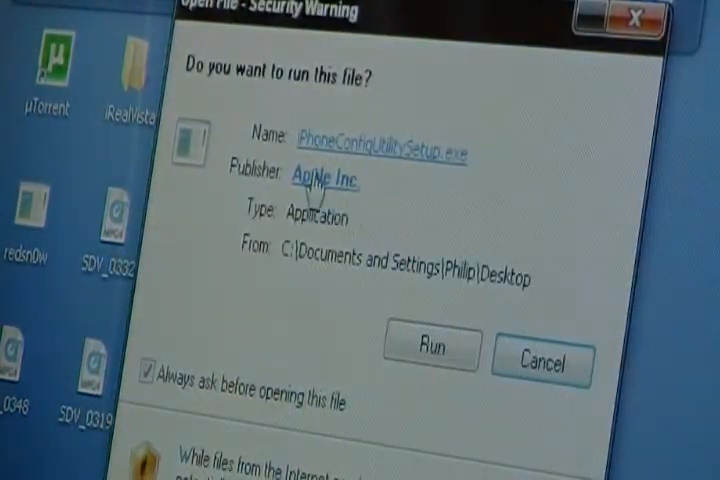
# - Allow the Apple Inc. setup file to run past the security warning
pyautogui.click(431, 348)
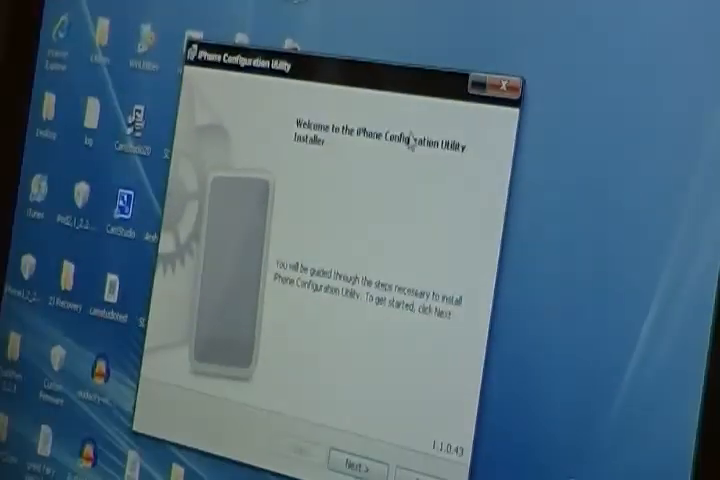
# - Install iPhone Configuration Utility into the default folder, accepting the licence, and finish
pyautogui.click(352, 467)
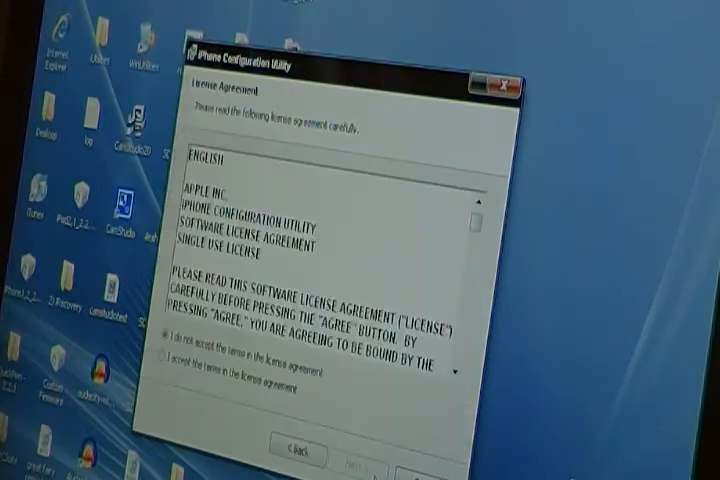
pyautogui.click(357, 465)
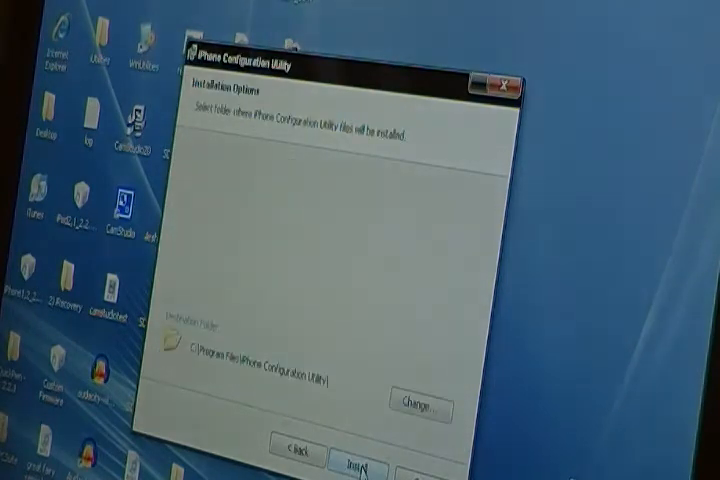
pyautogui.click(356, 460)
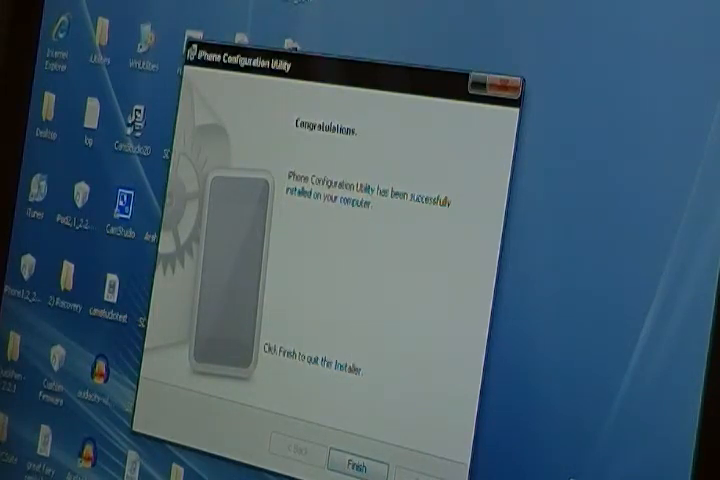
pyautogui.click(357, 458)
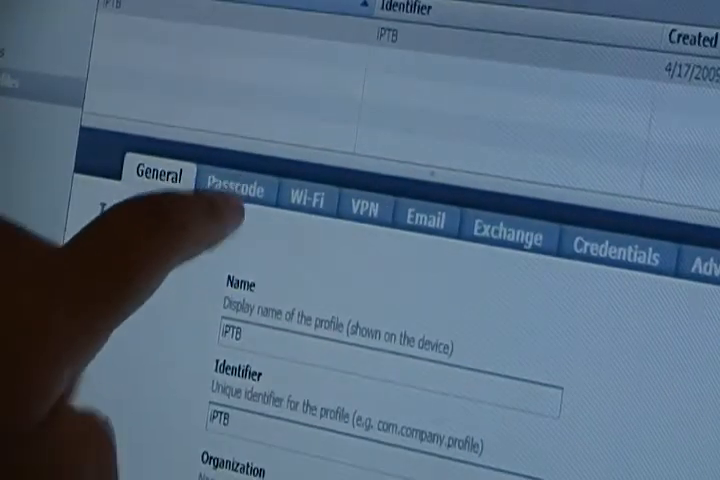
# - Make the iPTB Passcode payload require a device passcode with alphanumeric values
pyautogui.click(237, 188)
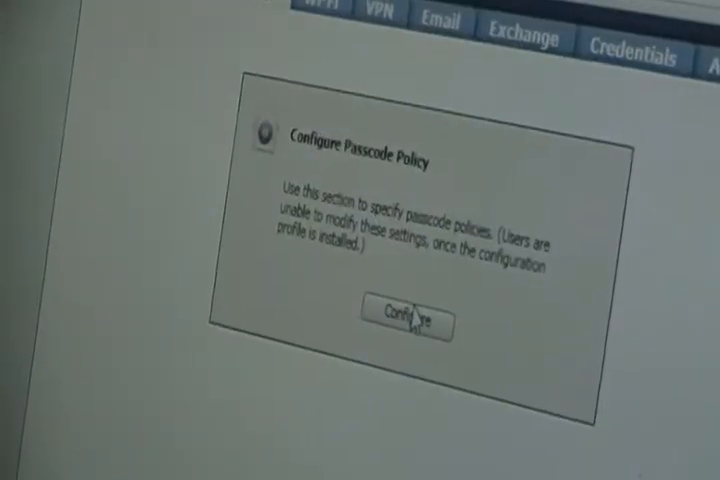
pyautogui.click(415, 314)
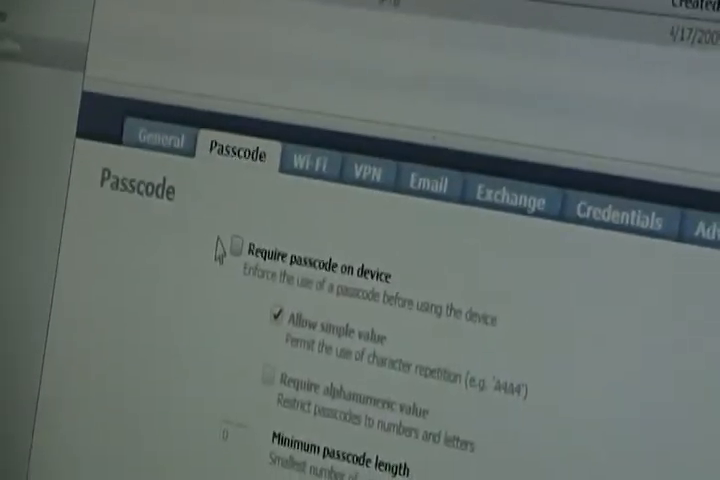
pyautogui.scroll(-3)
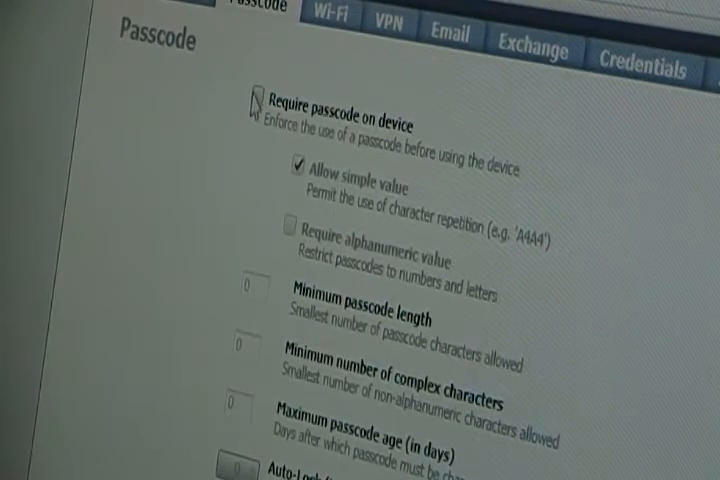
pyautogui.click(257, 104)
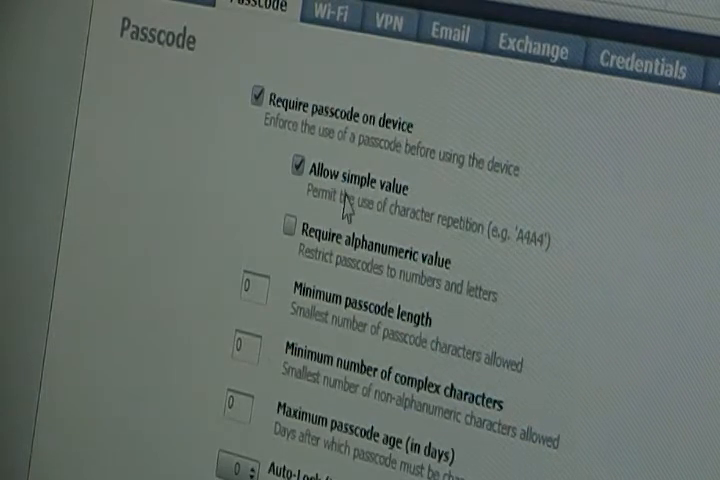
pyautogui.moveTo(348, 208)
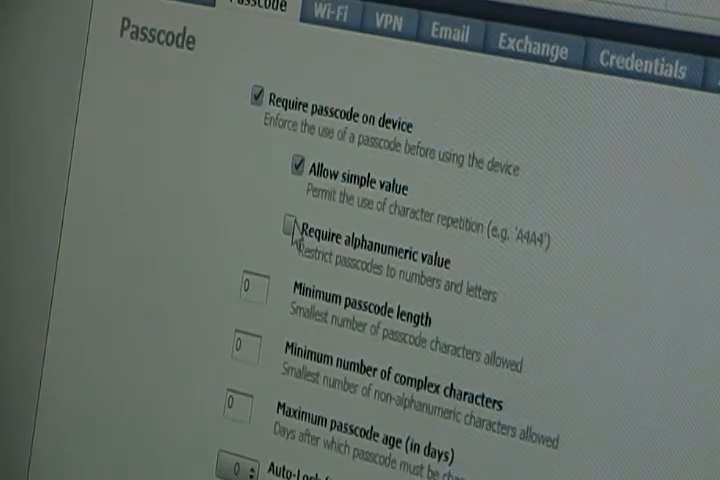
pyautogui.click(290, 237)
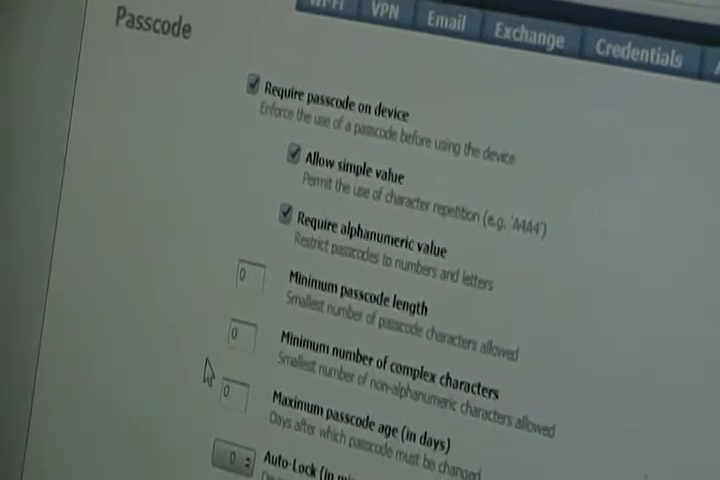
# - Leave the remaining passcode options at 0 and return to the iPTB profile library
pyautogui.scroll(-3)
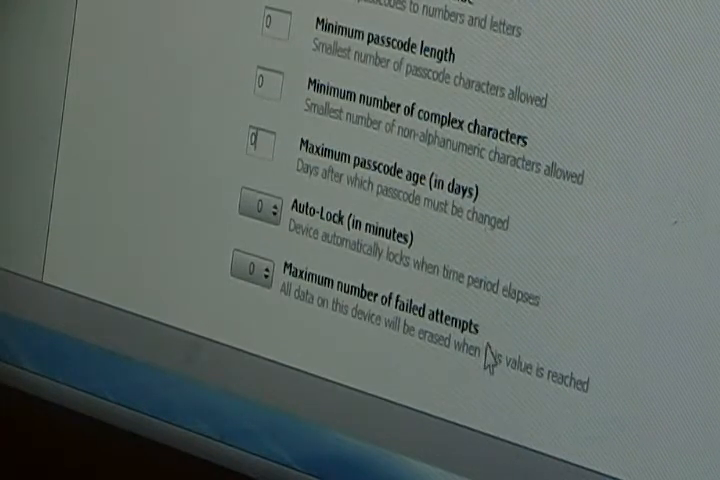
pyautogui.click(252, 275)
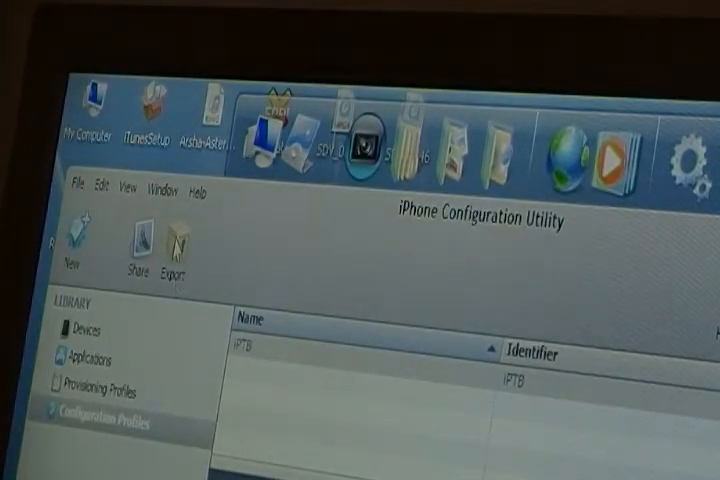
# - Export the iPTB profile, choosing My Documents as the save location
pyautogui.click(174, 250)
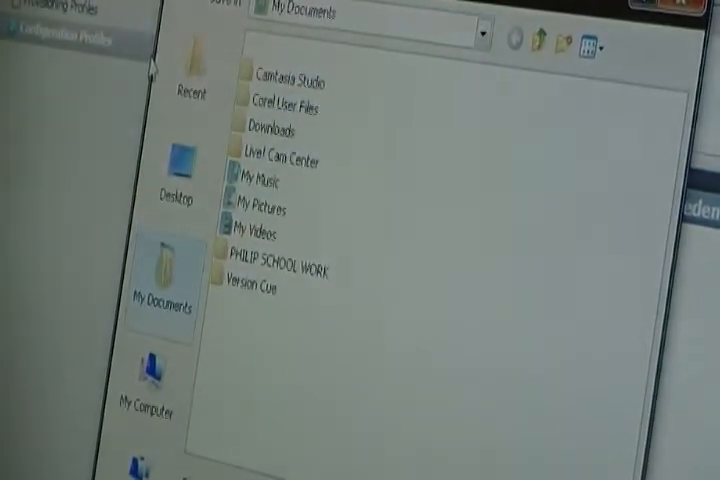
pyautogui.click(175, 180)
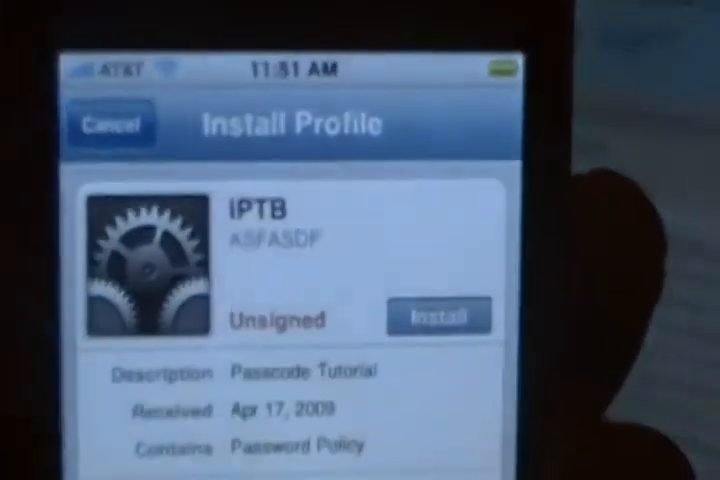
# - Install the iPTB profile on the iPhone and set a new alphanumeric passcode
pyautogui.click(437, 315)
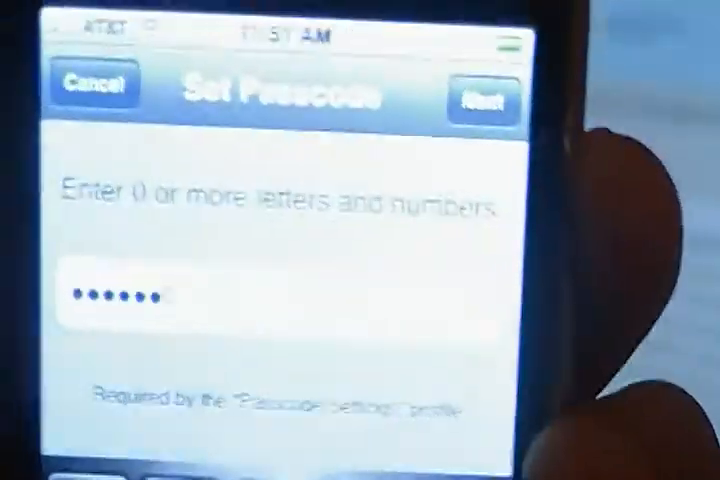
pyautogui.click(483, 100)
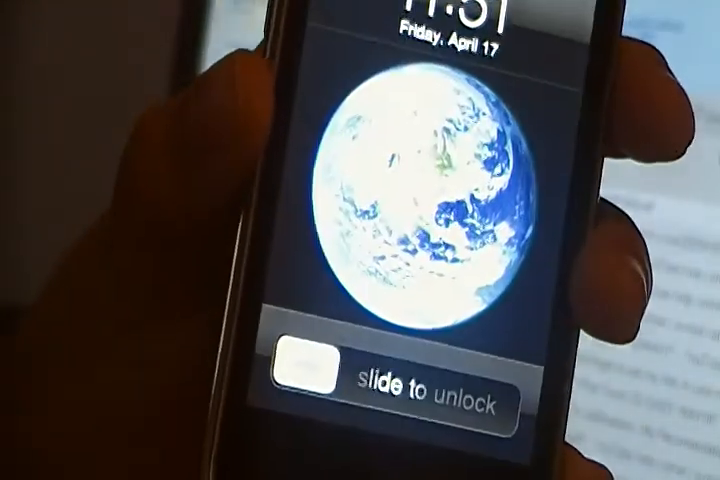
# - Unlock the iPhone by sliding and entering the new alphanumeric passcode
pyautogui.moveTo(310, 373); pyautogui.dragTo(390, 335)
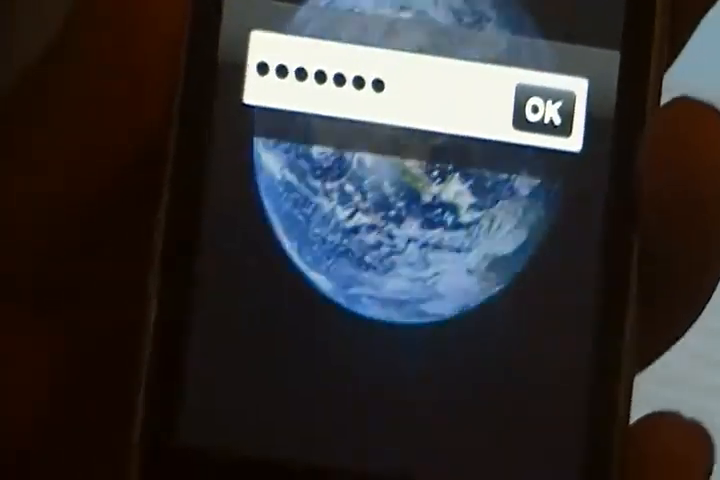
pyautogui.click(546, 104)
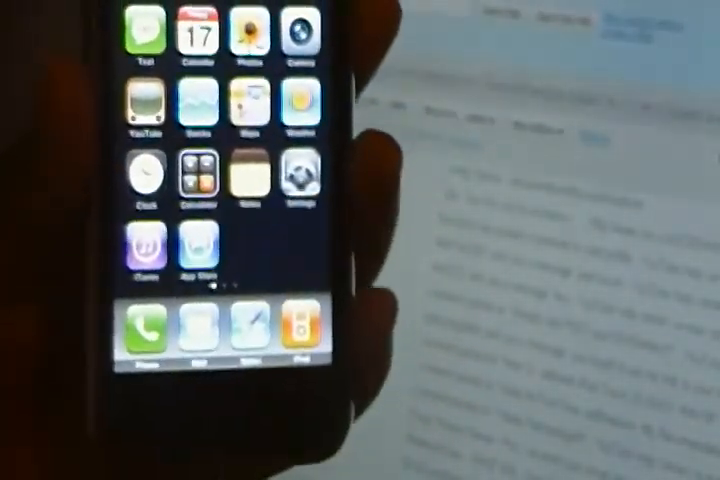